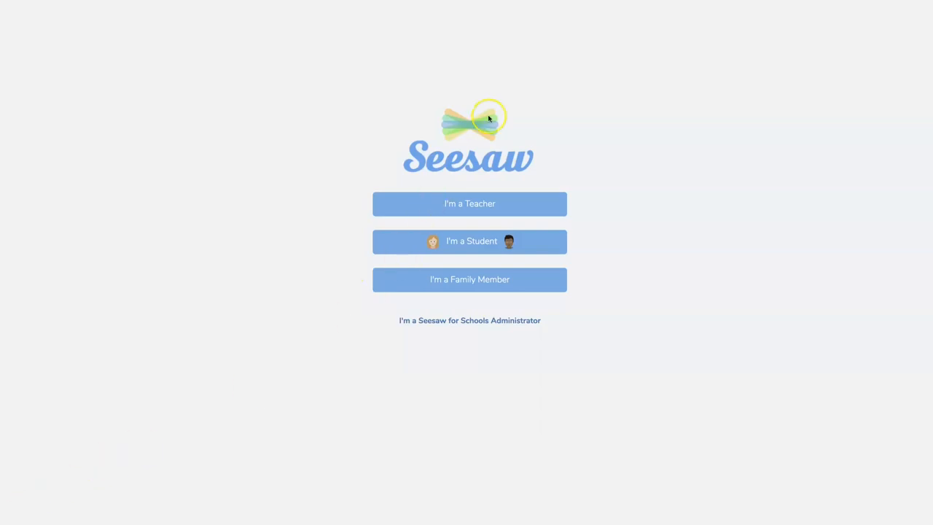
mouse_move(518, 246)
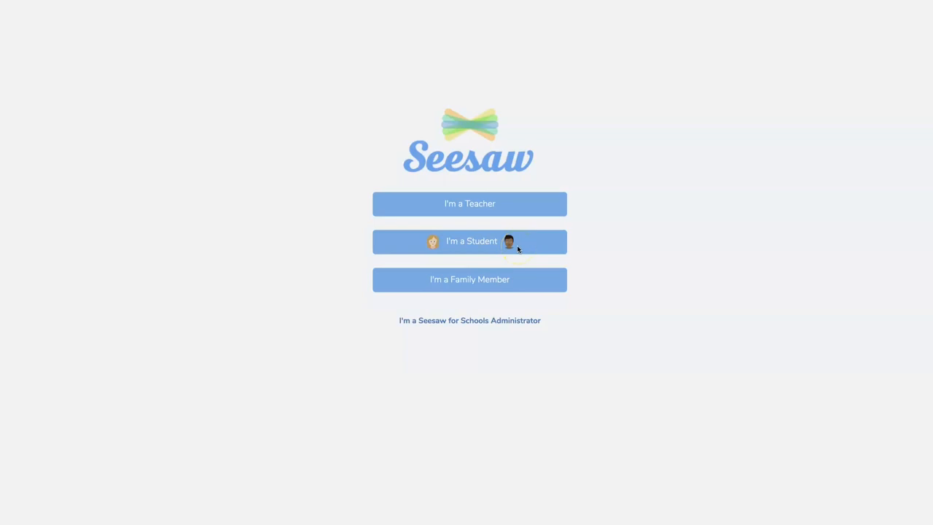
mouse_move(487, 248)
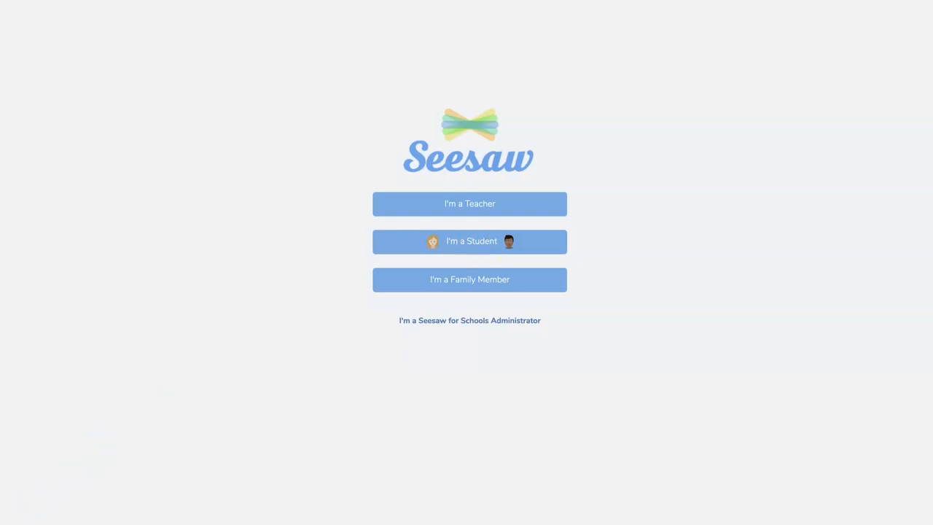
Choose the I'm a Student option to reach the student sign-in page.
click(469, 204)
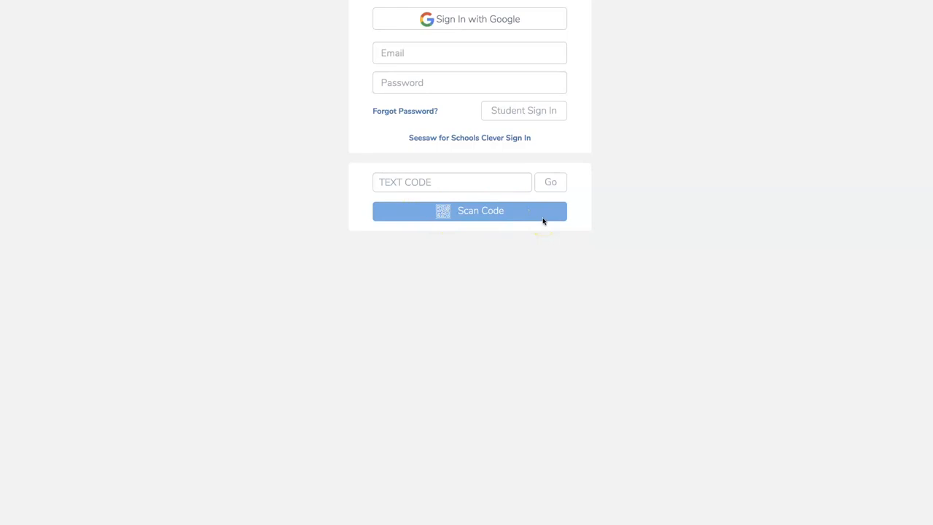
Sign in with a class code and land on the Tutorial Class activities list.
right_click(443, 182)
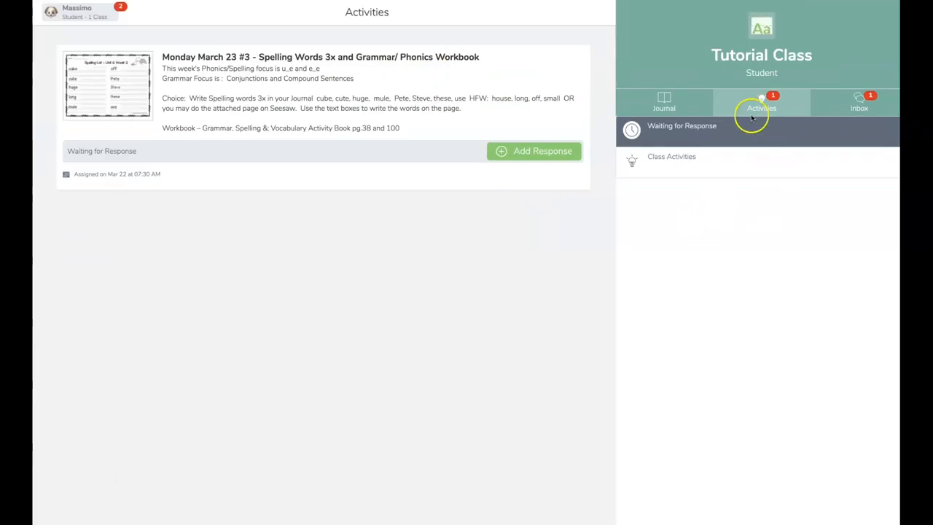
mouse_move(825, 92)
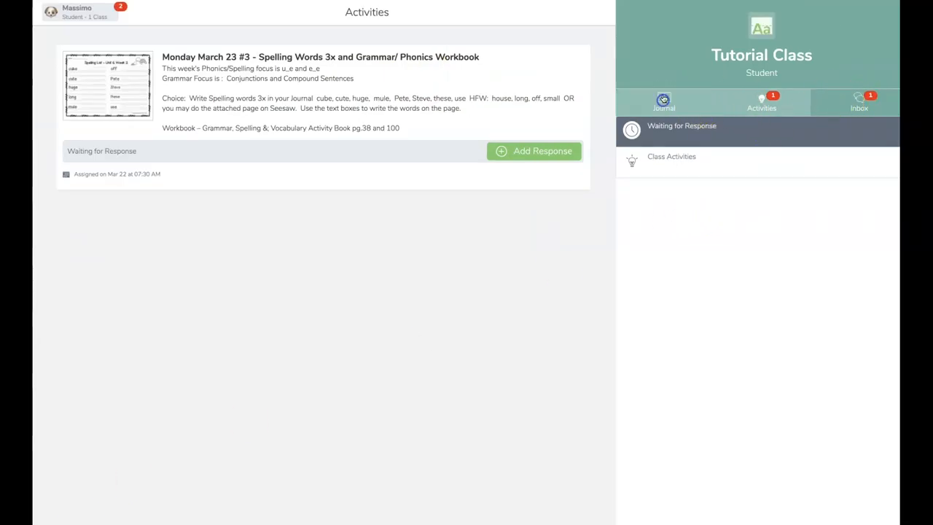
click(663, 102)
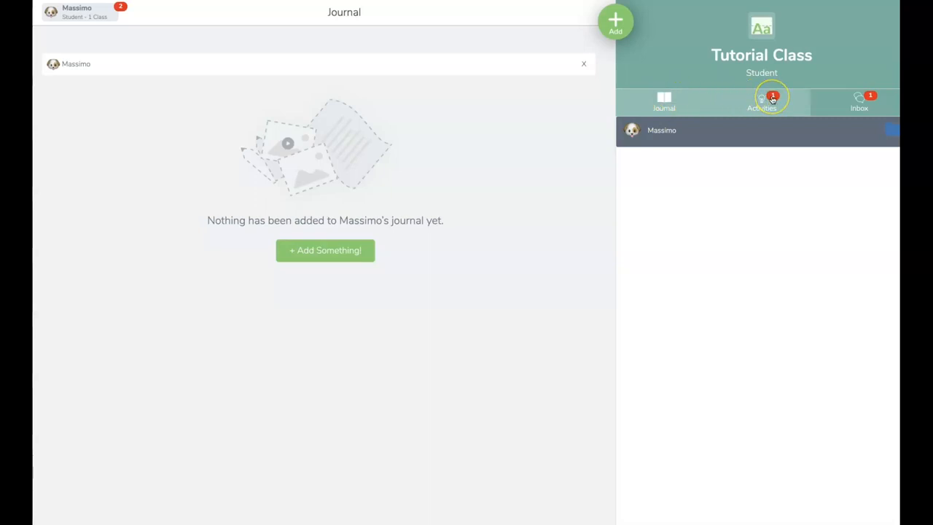
click(760, 102)
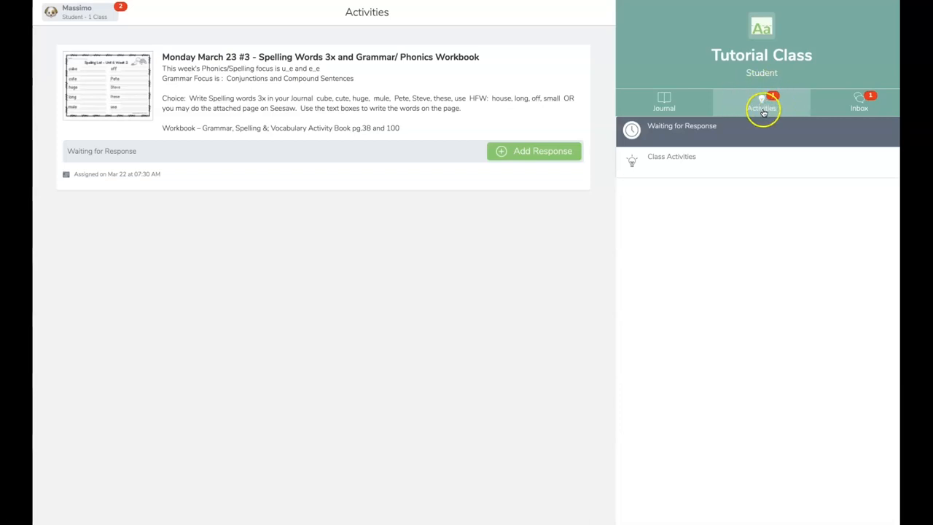
mouse_move(842, 105)
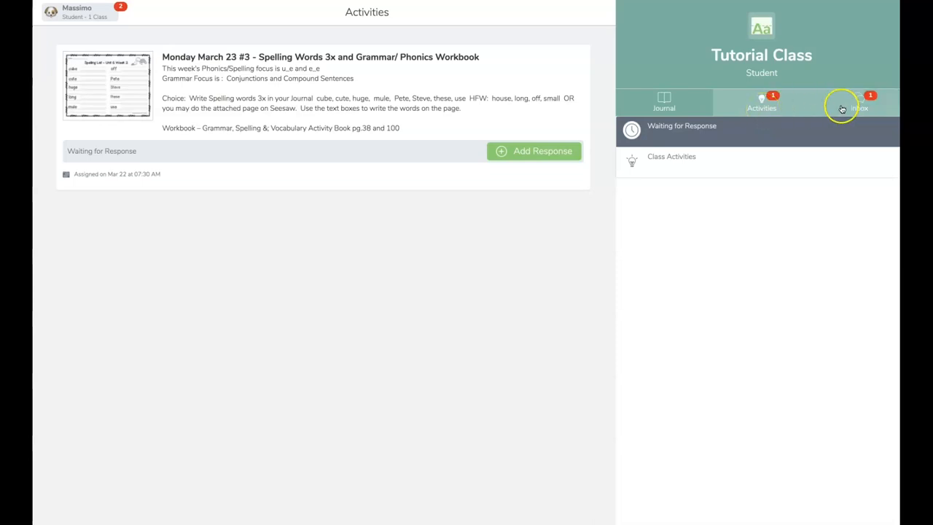
mouse_move(867, 105)
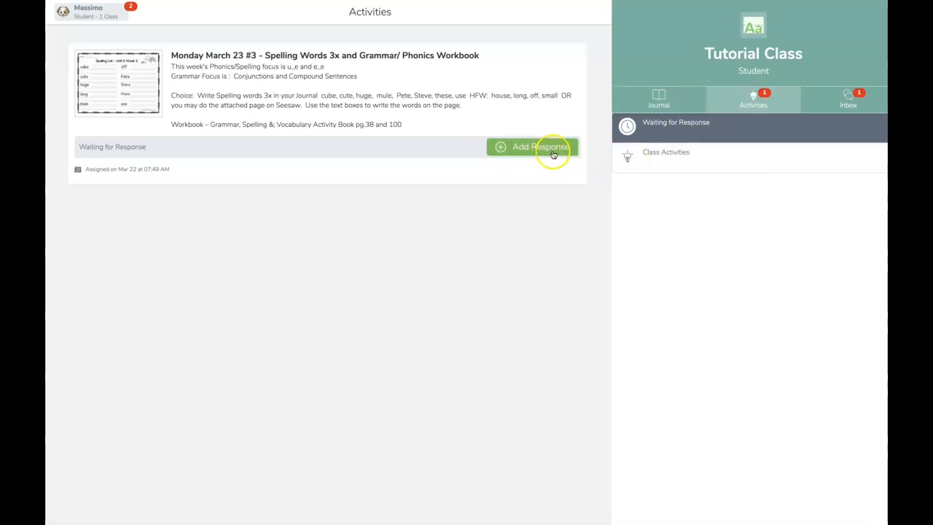
mouse_move(487, 114)
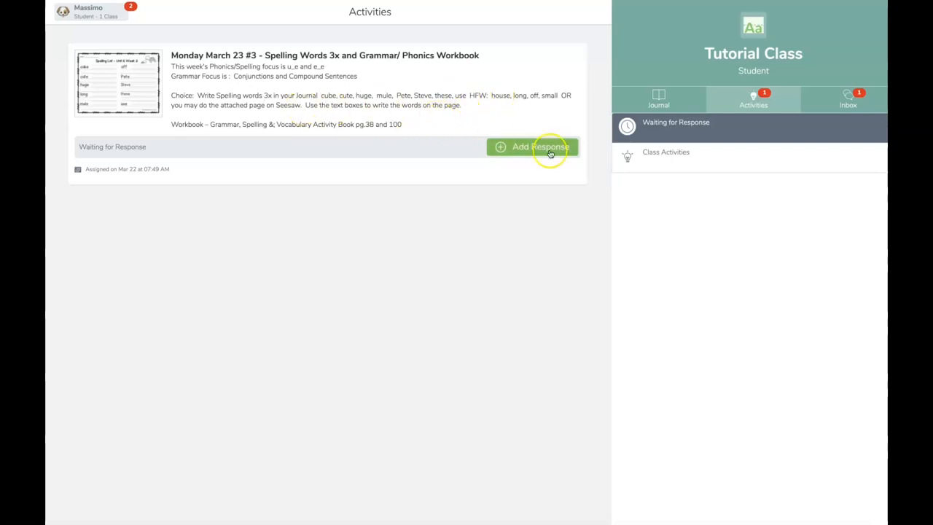
Start a response to the Monday March 23 Unit 6 Week 2 spelling assignment.
click(532, 146)
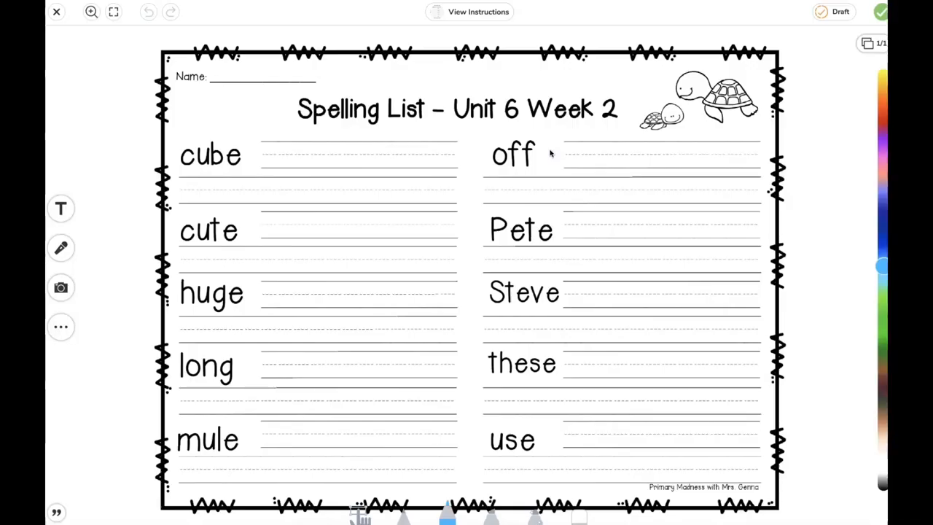
mouse_move(619, 226)
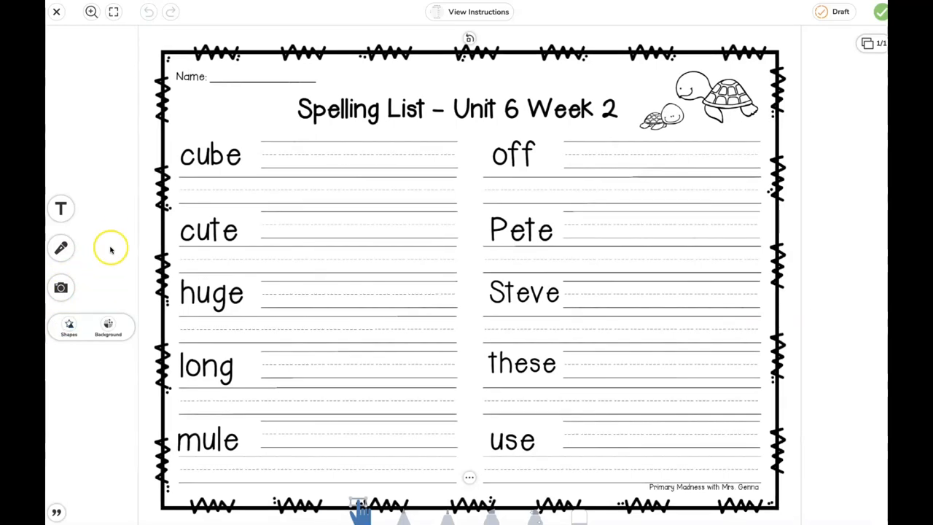
Add a text box reading 'cube cube cube' and place it on the line beside cube.
click(61, 210)
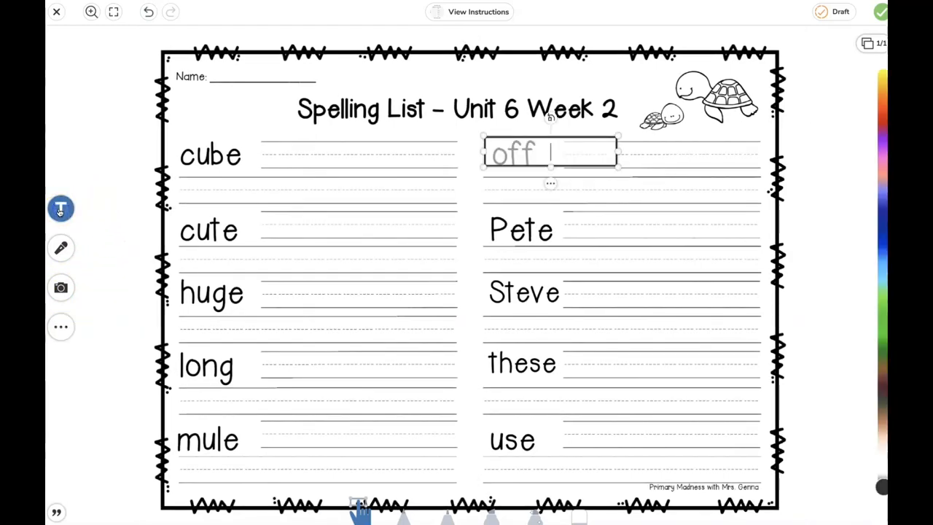
text(cube cu)
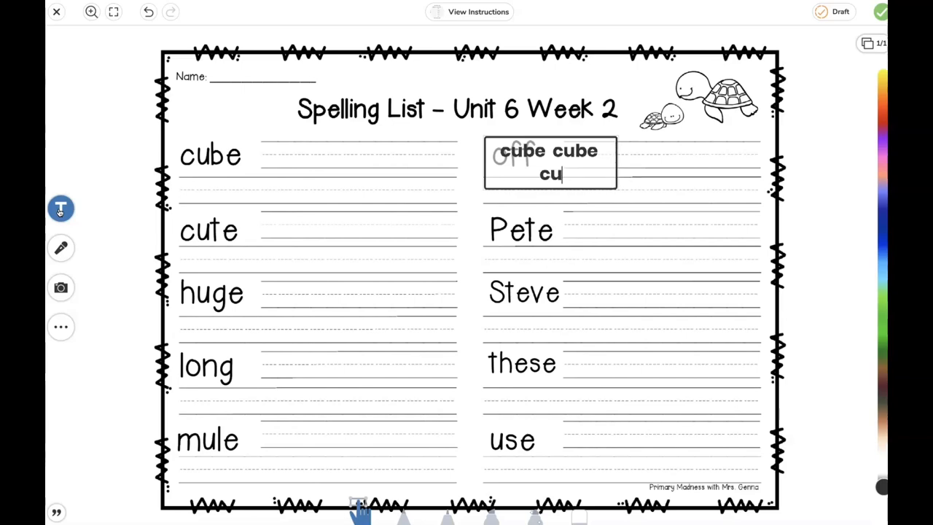
text(be)
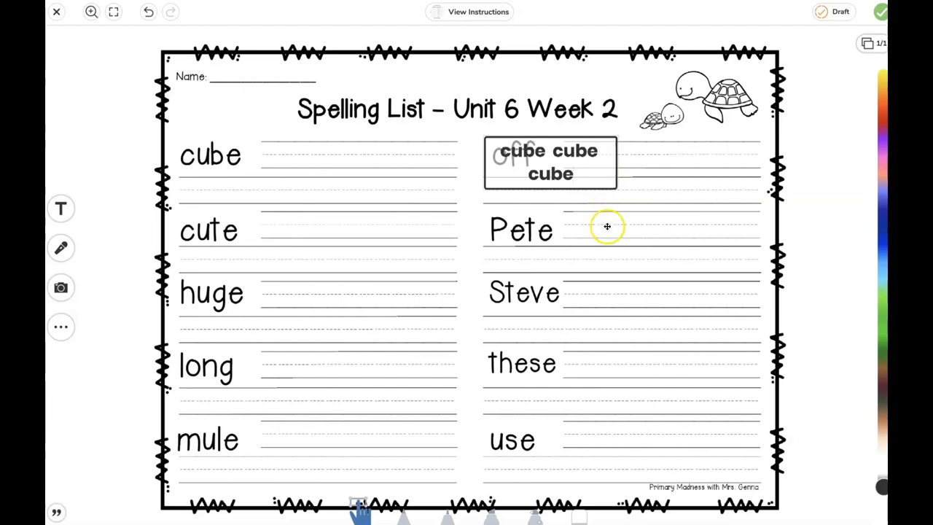
click(551, 162)
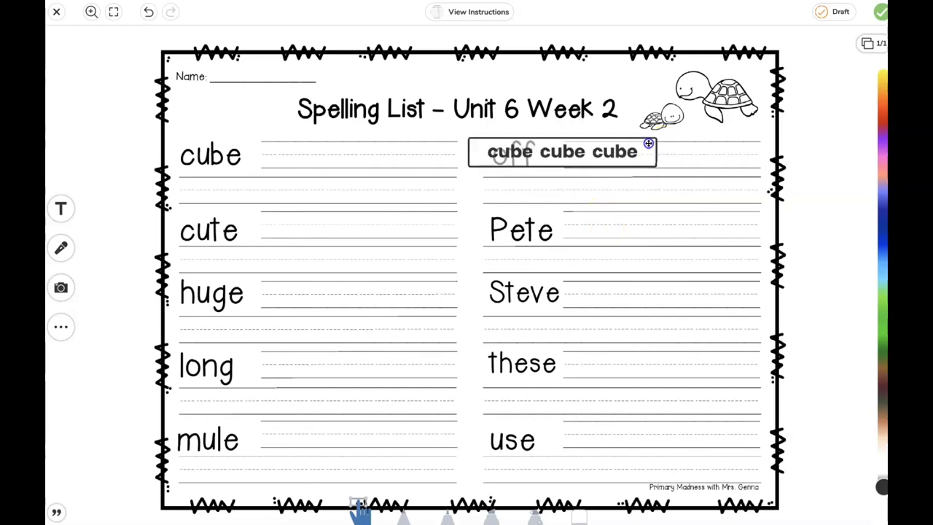
drag(561, 150, 360, 154)
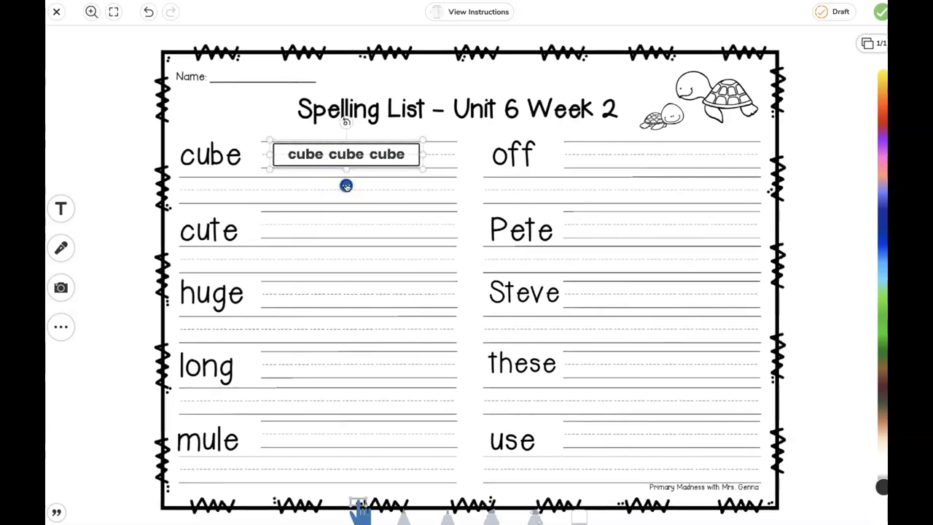
right_click(347, 155)
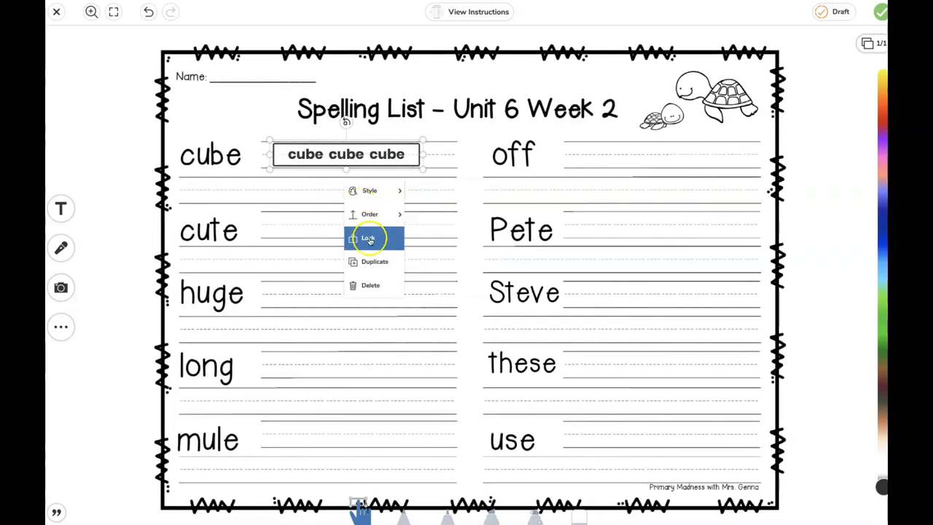
click(370, 190)
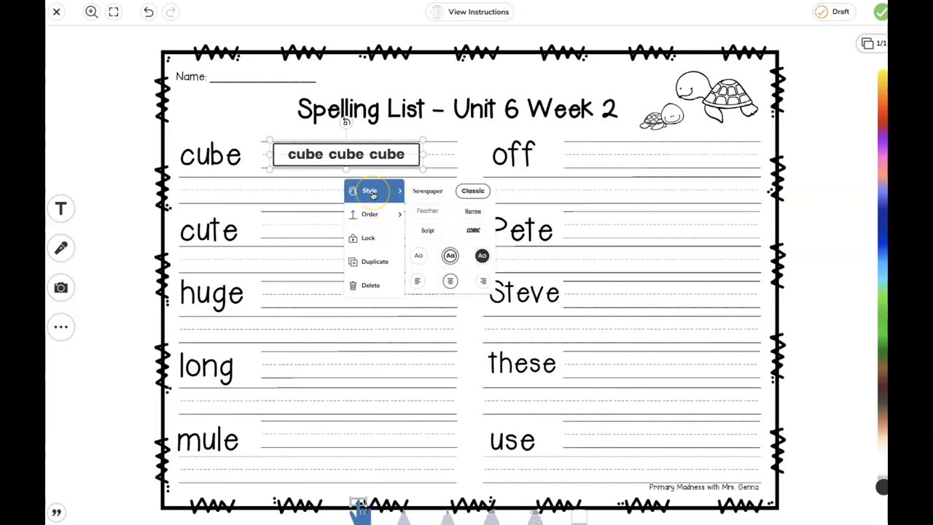
mouse_move(392, 207)
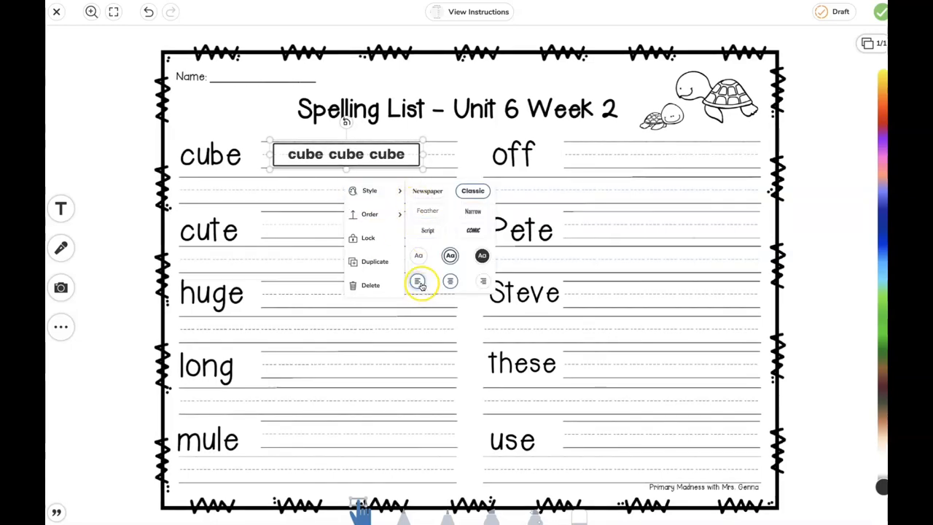
click(482, 283)
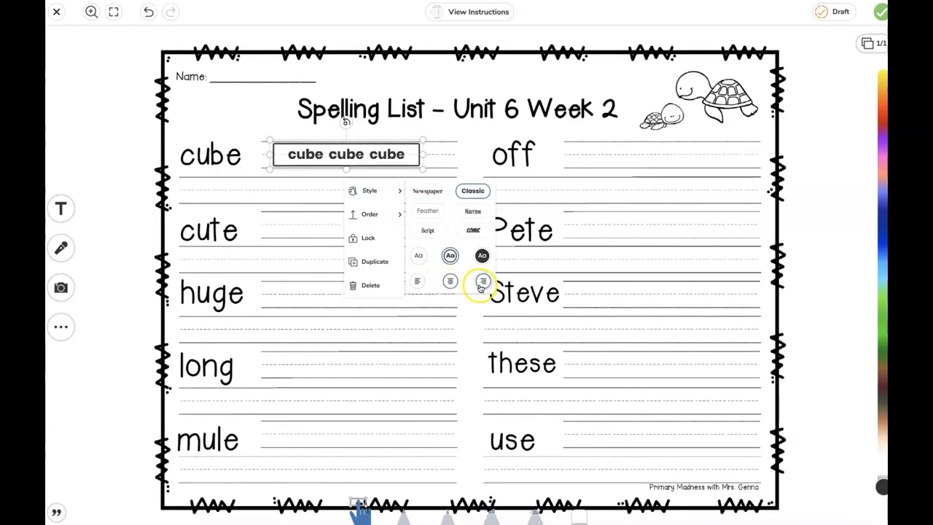
click(449, 281)
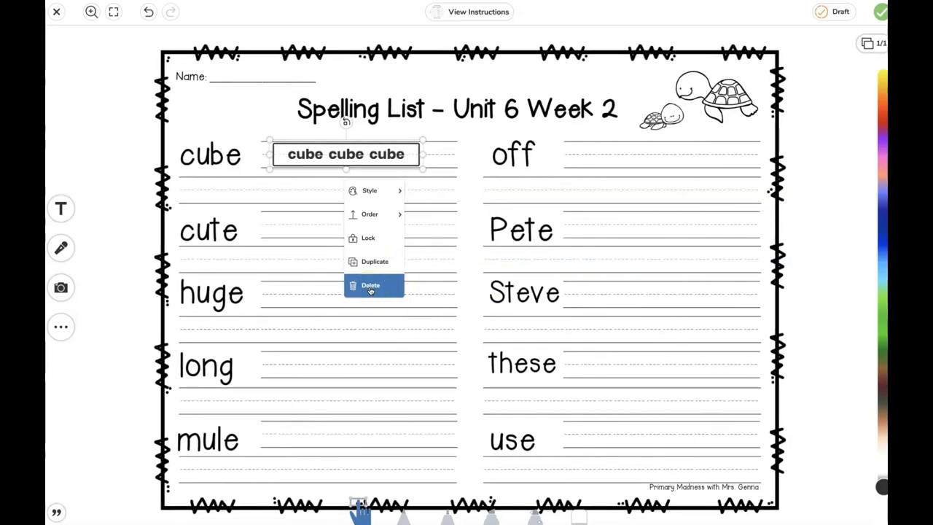
mouse_move(561, 295)
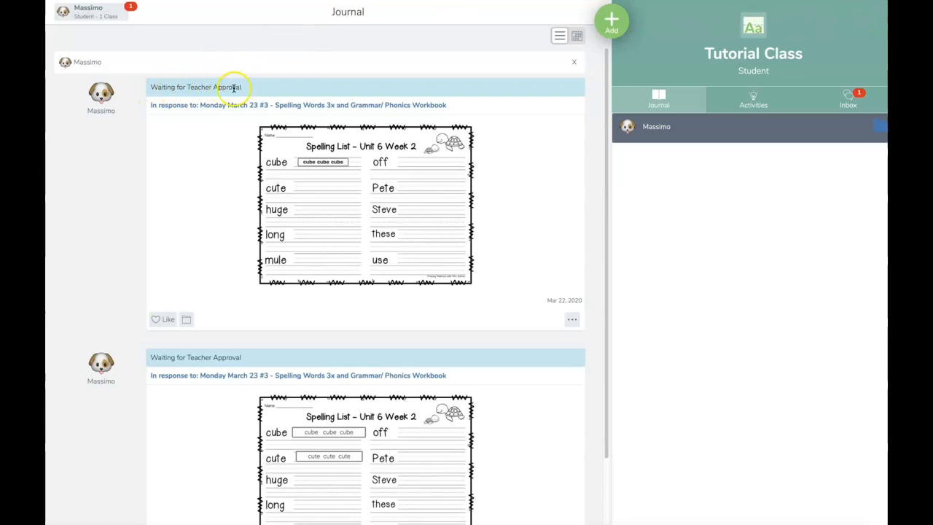
mouse_move(211, 96)
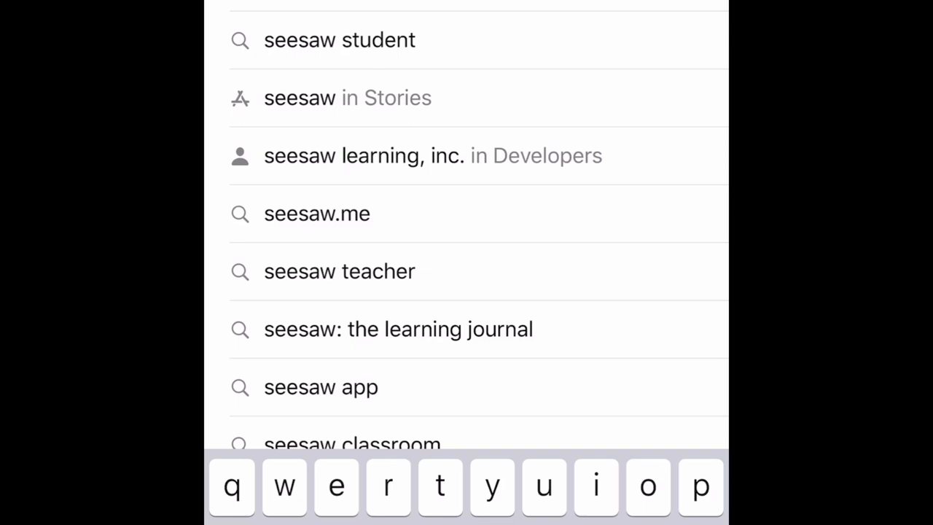
Pick the 'seesaw: the learning journal' suggestion to show its App Store result.
click(398, 329)
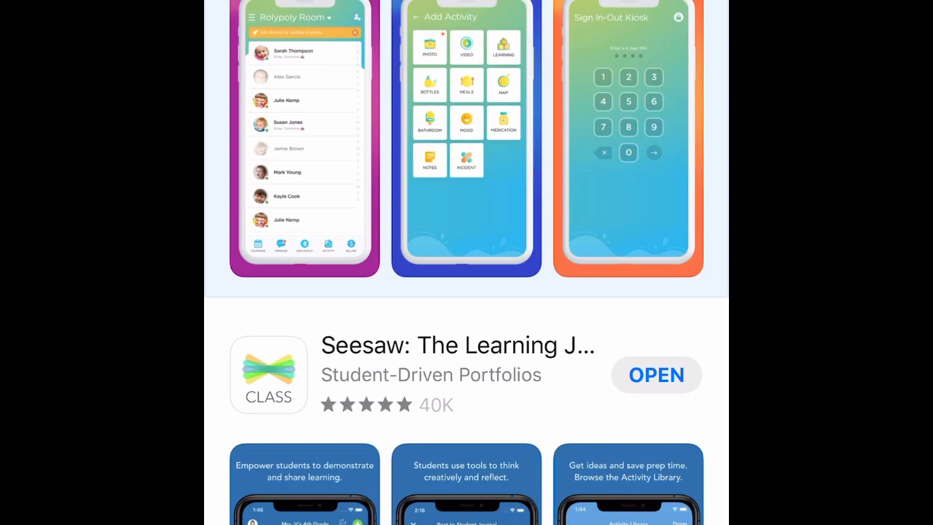
Scroll the search results down to the Seesaw Class app listing.
scroll(down, 3)
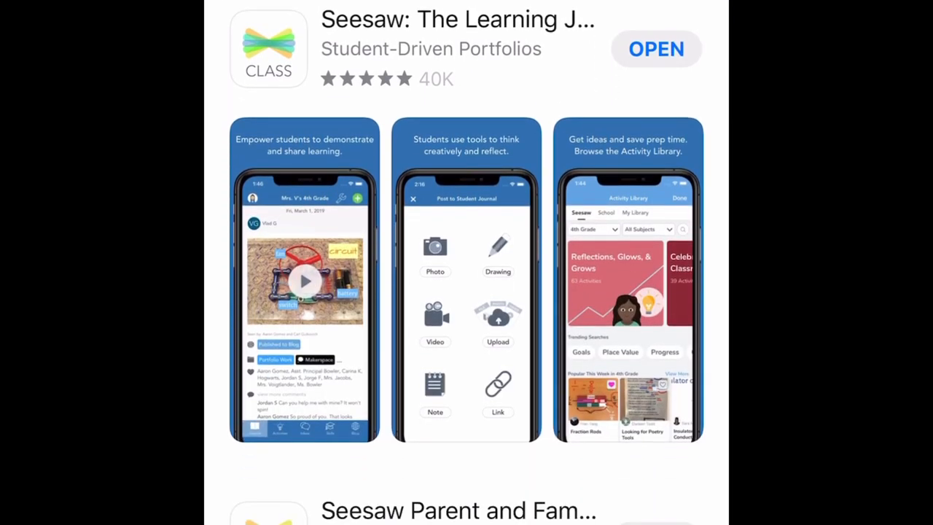
scroll(down, 3)
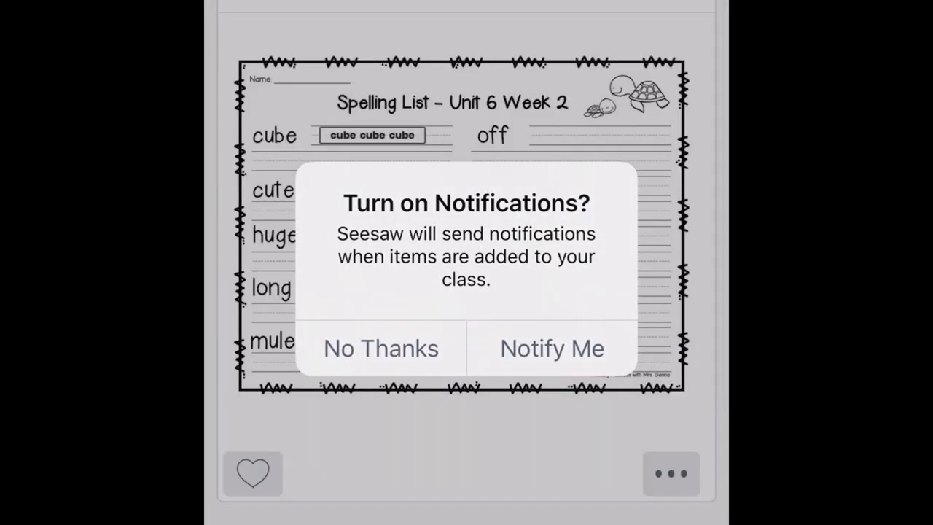
Dismiss the notifications alert with No Thanks.
click(380, 347)
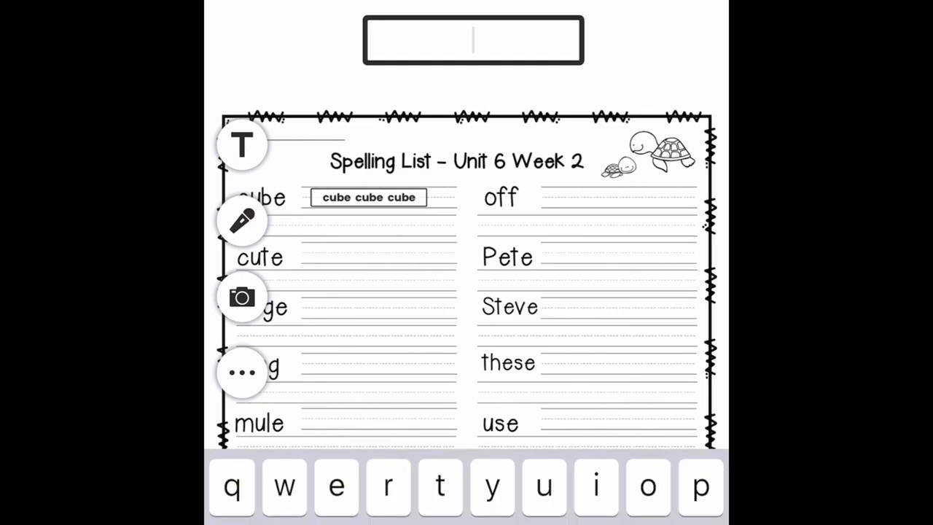
Type 'off off off', place it on the line beside off, and bring up its options menu.
text(off.)
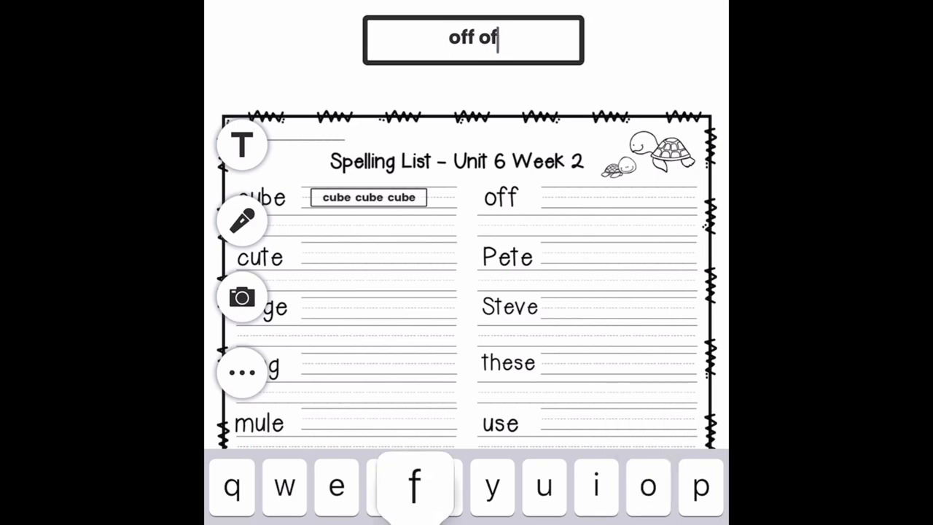
text(f)
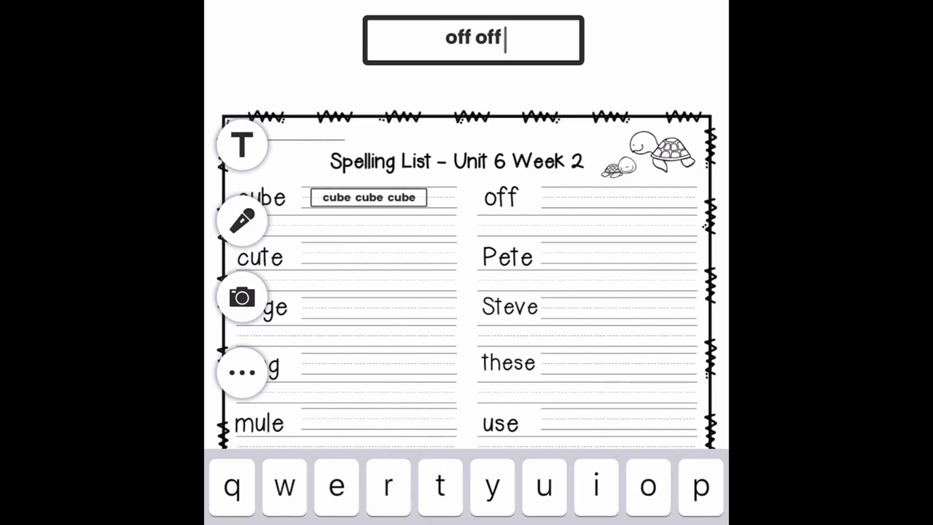
text(. off)
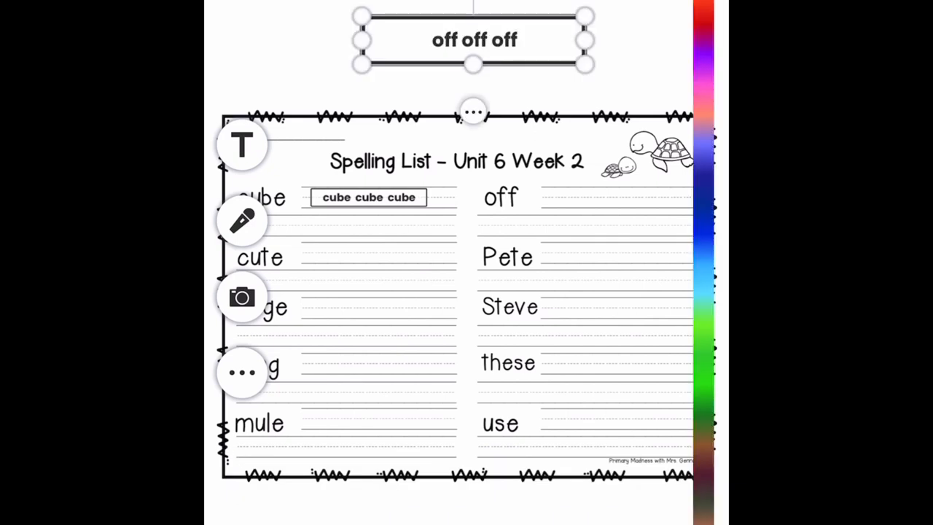
drag(474, 41, 583, 201)
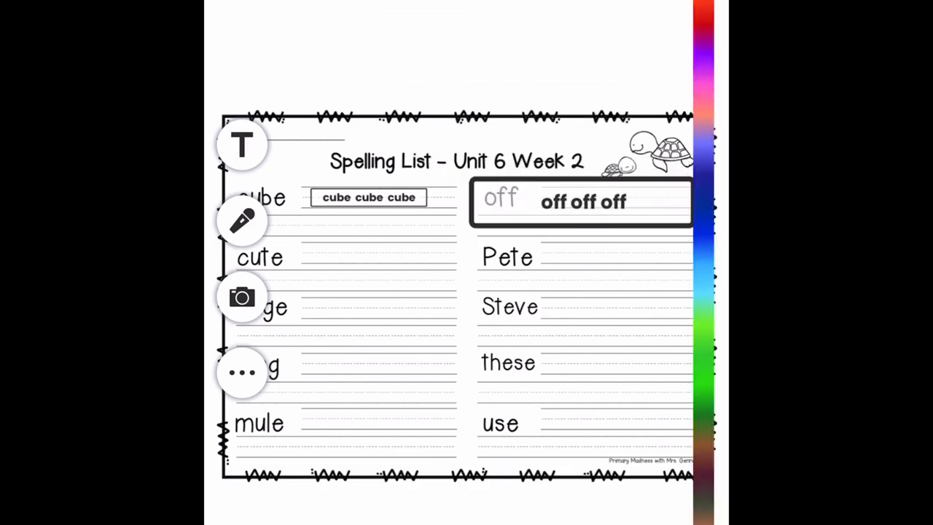
right_click(580, 201)
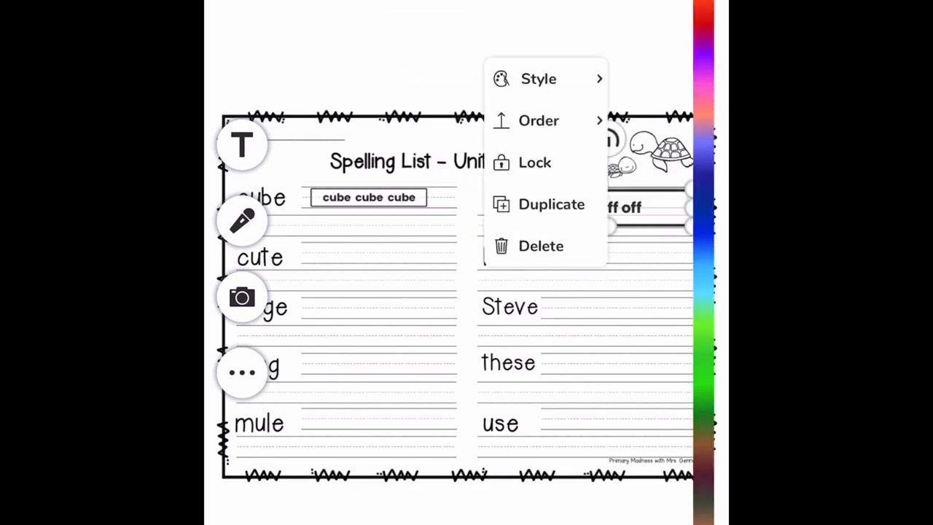